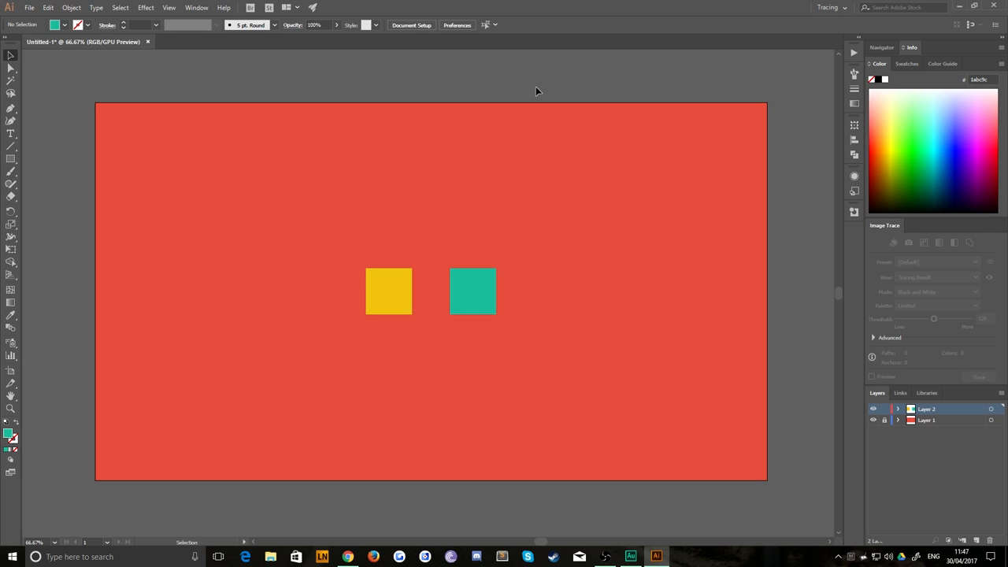
mouse_move(542, 91)
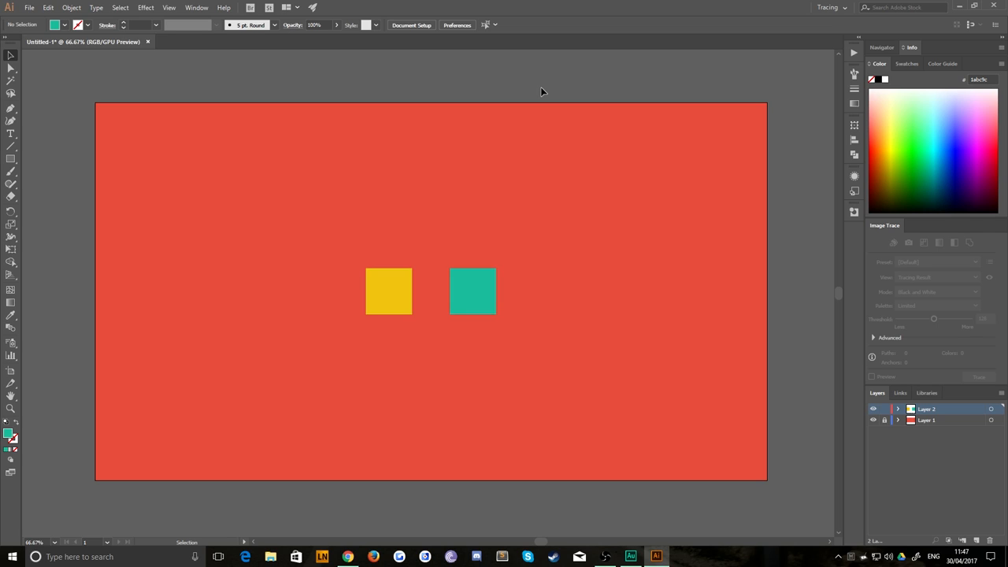
mouse_move(518, 155)
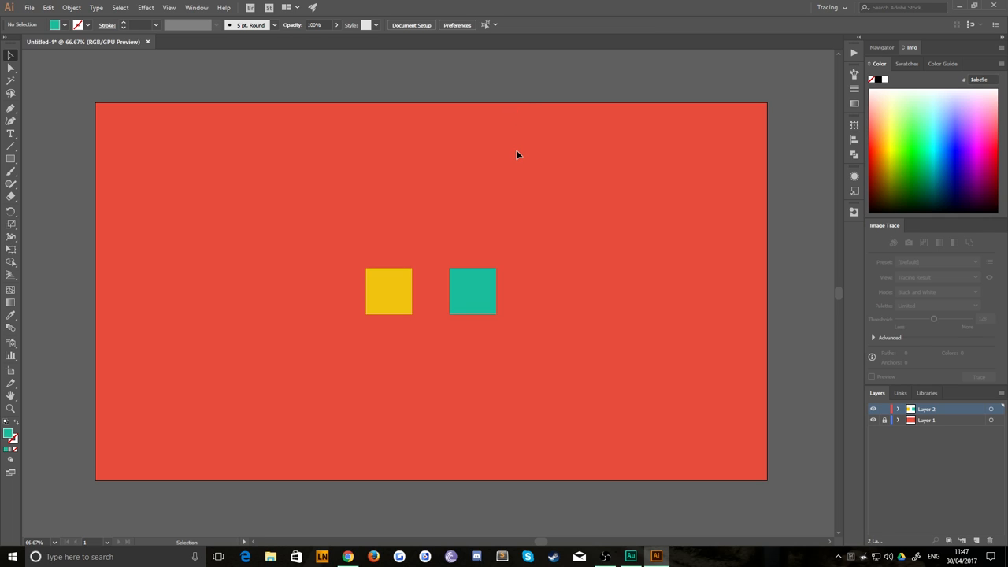
mouse_move(481, 179)
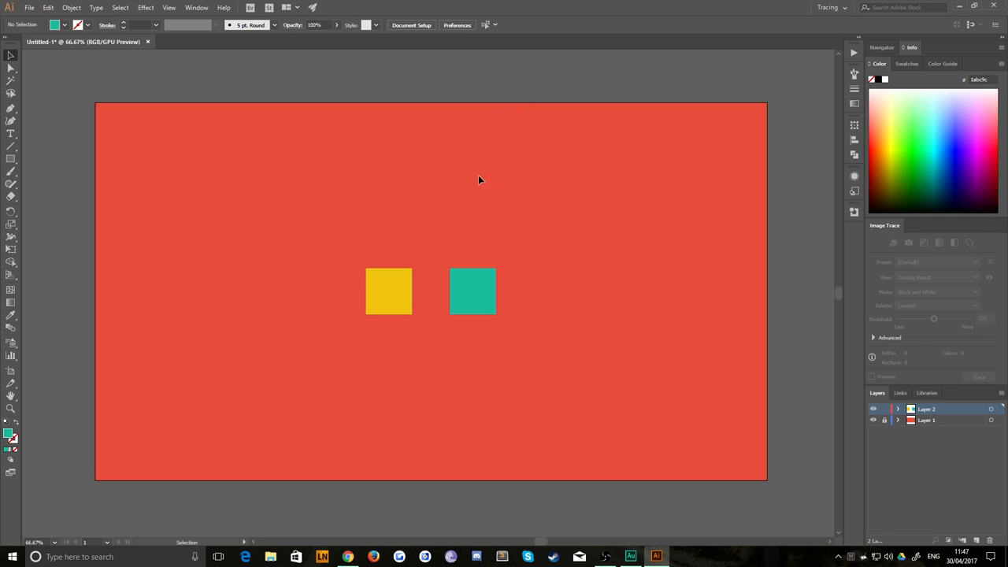
mouse_move(410, 254)
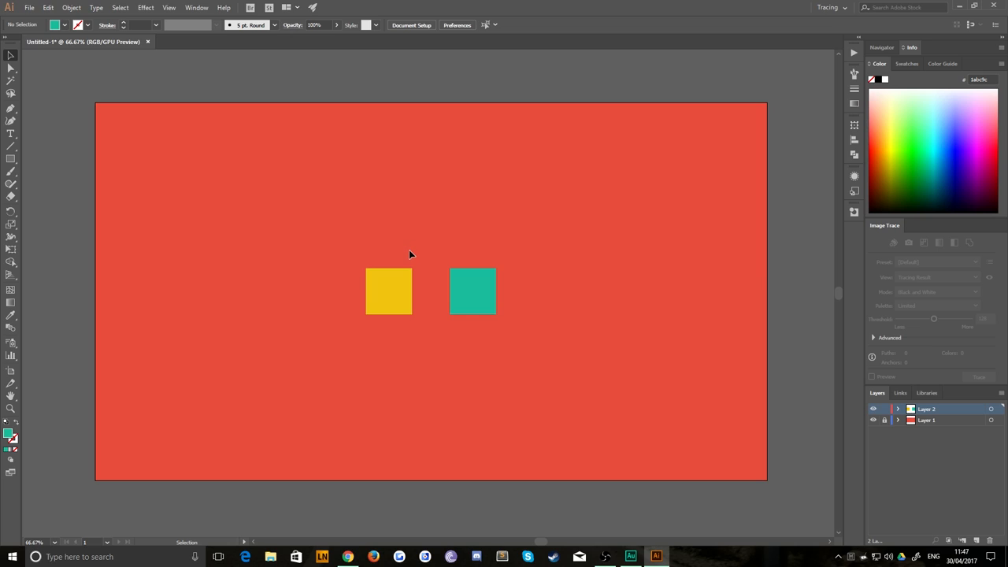
mouse_move(352, 181)
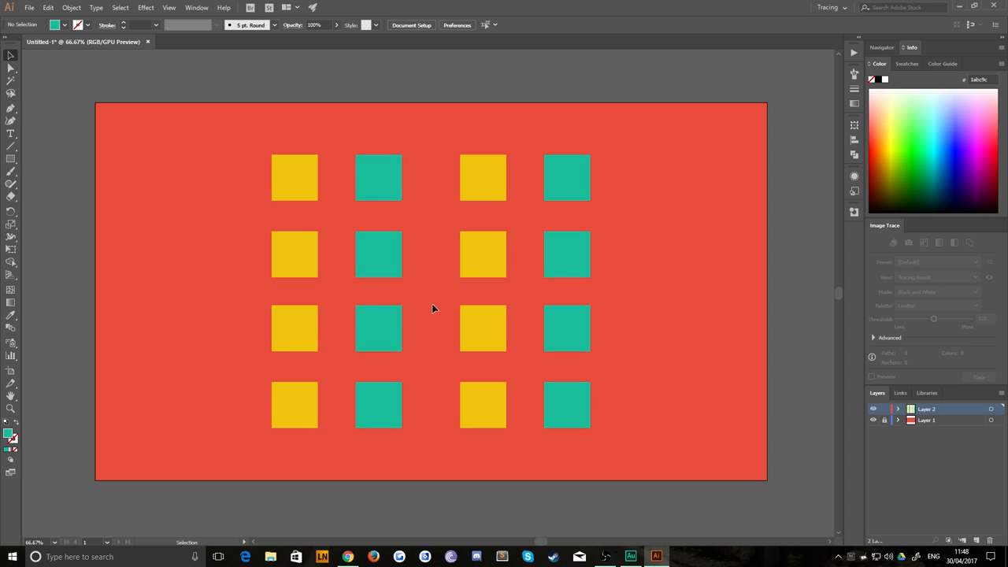
mouse_move(218, 219)
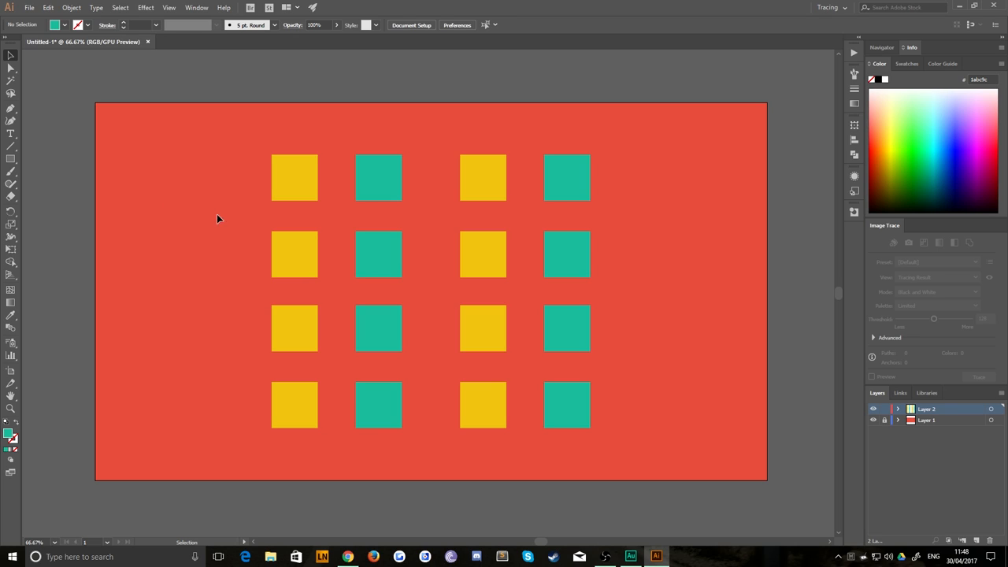
mouse_move(281, 177)
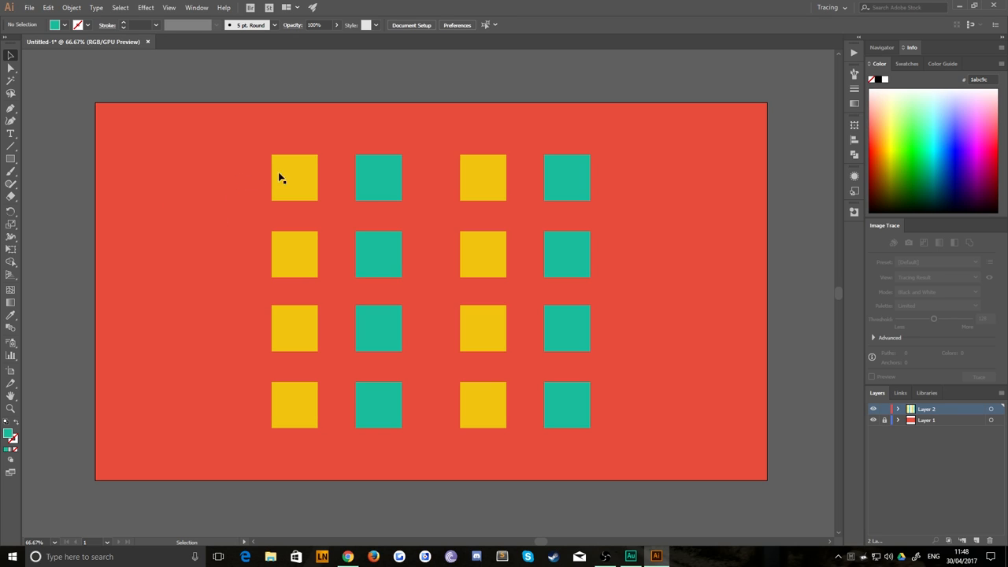
mouse_move(242, 160)
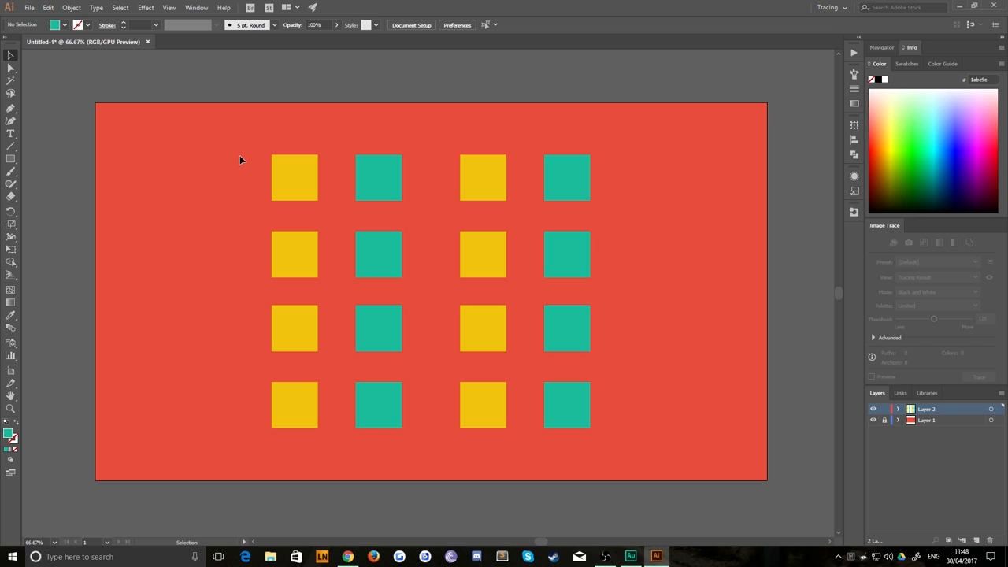
mouse_move(162, 156)
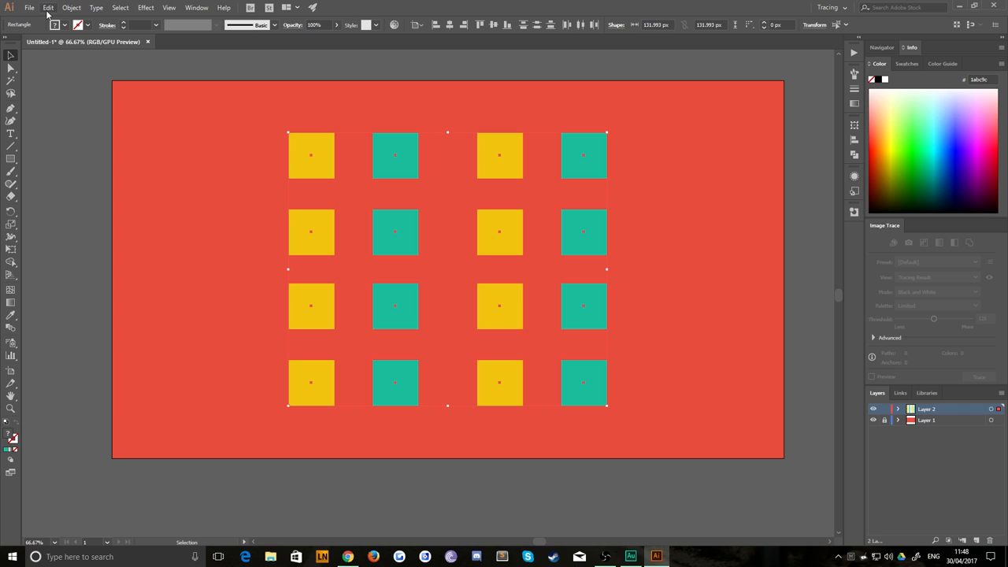
- Open Recolor Artwork for the selected sixteen-square grid
click(48, 7)
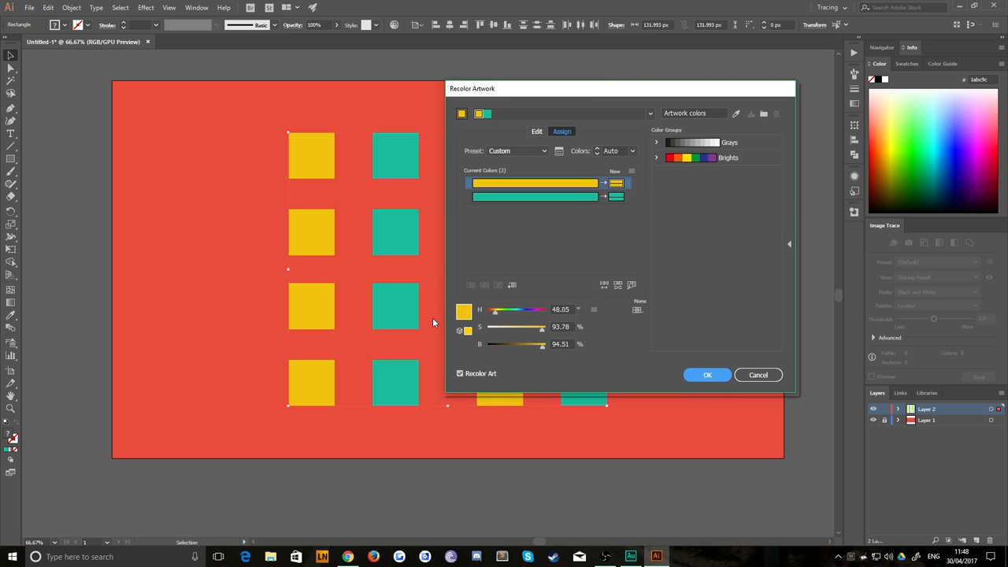
mouse_move(479, 284)
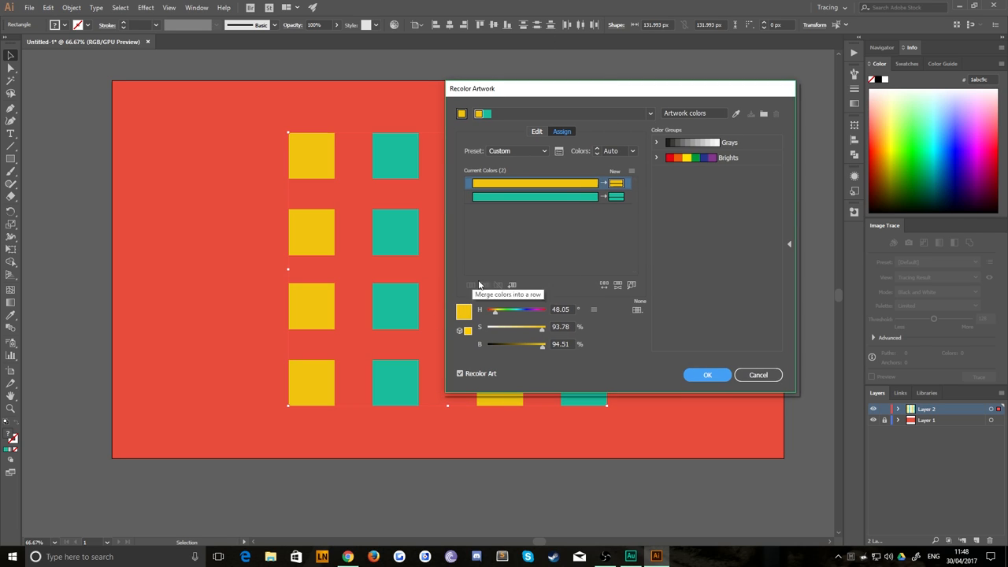
mouse_move(549, 206)
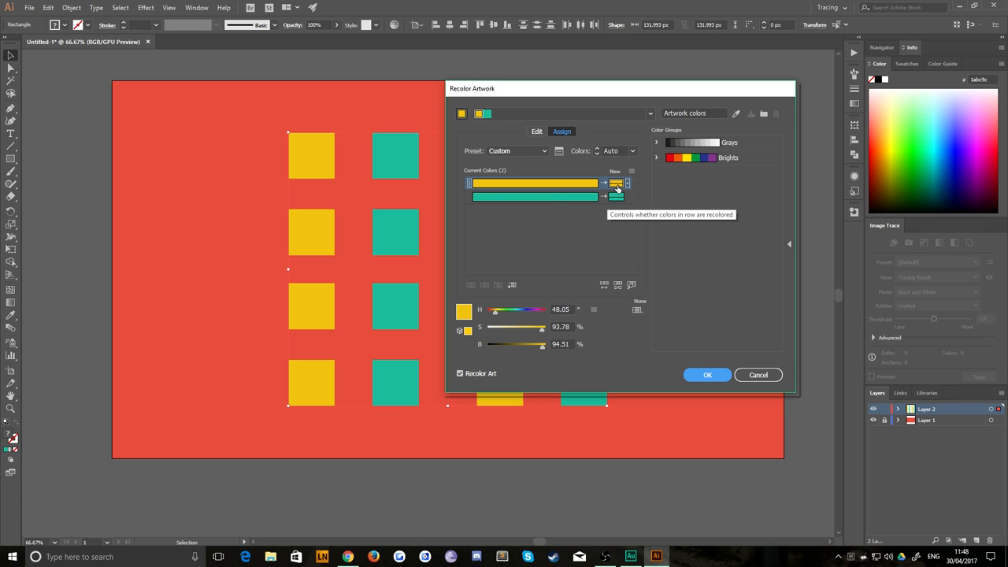
mouse_move(518, 184)
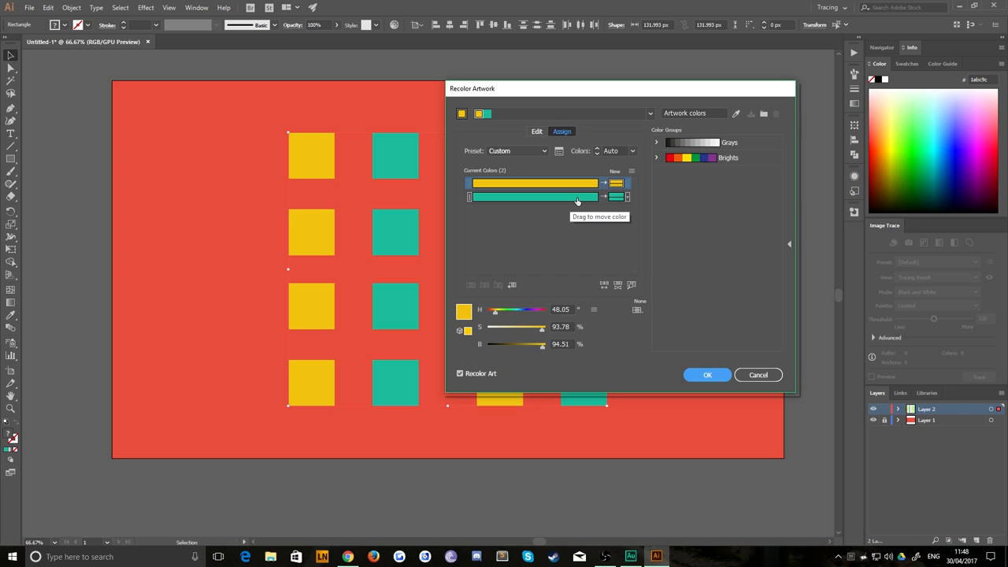
mouse_move(618, 197)
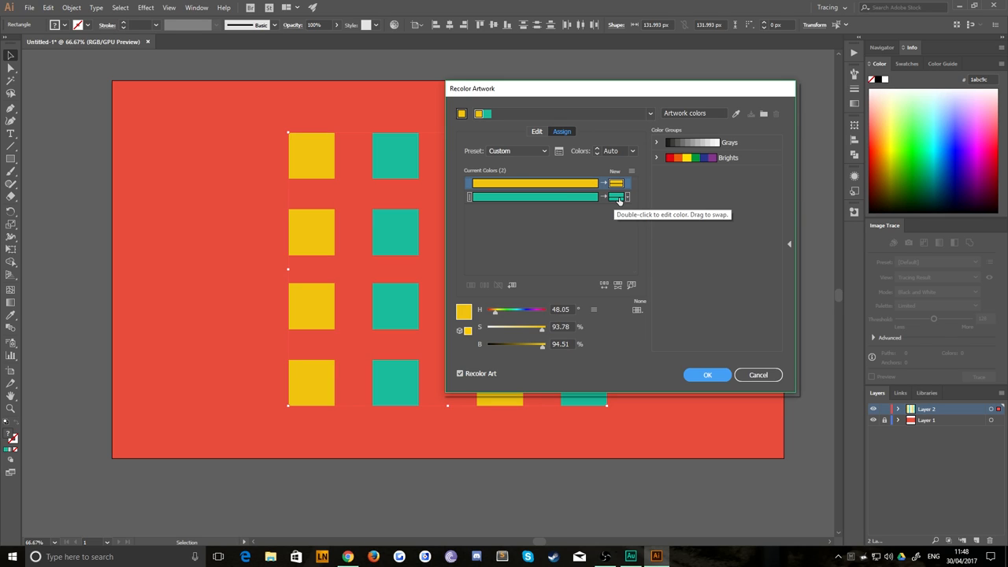
- Replace the teal squares' color with yellow hex f1c40f and apply the recolor
double_click(615, 197)
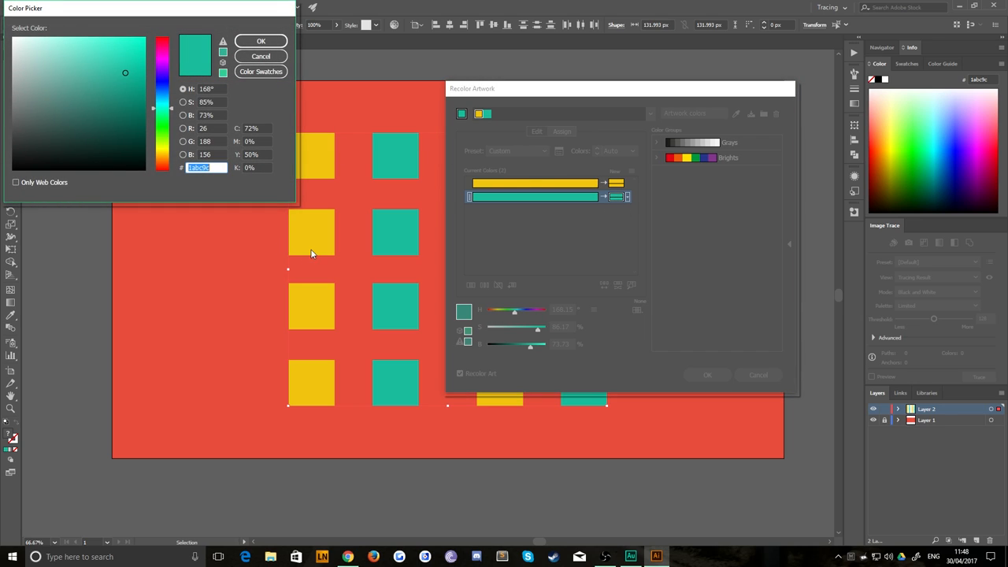
mouse_move(311, 253)
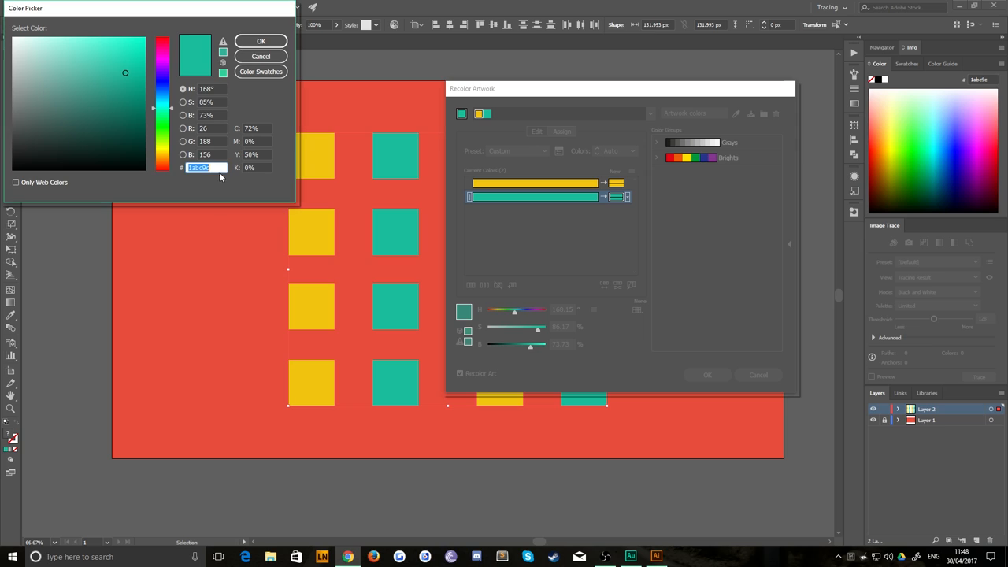
text(f1c40f)
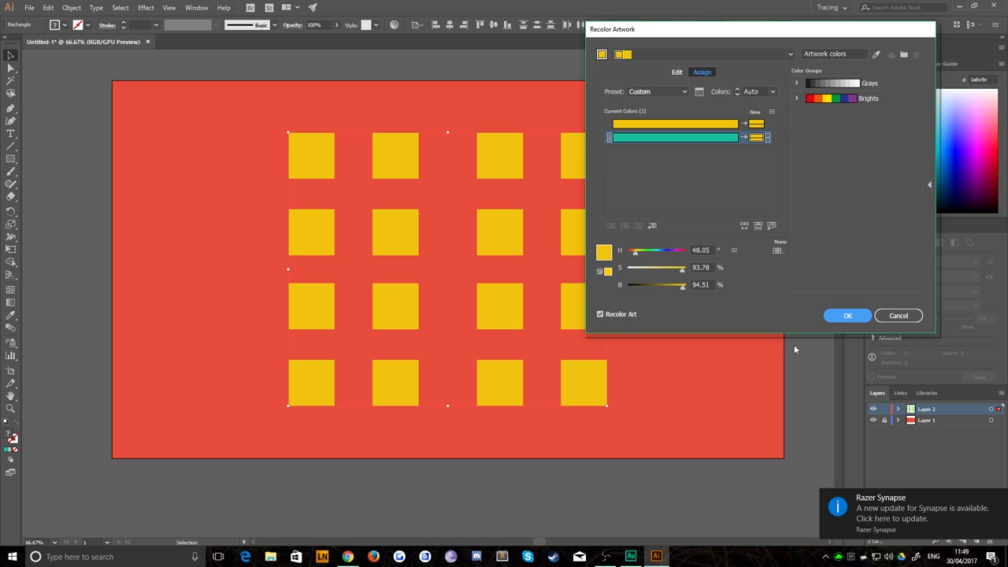
click(848, 315)
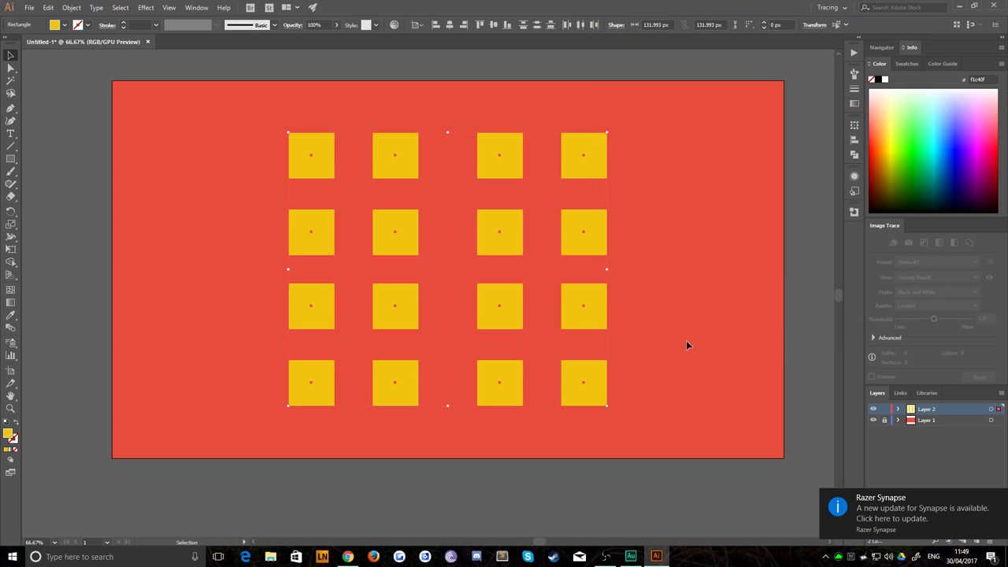